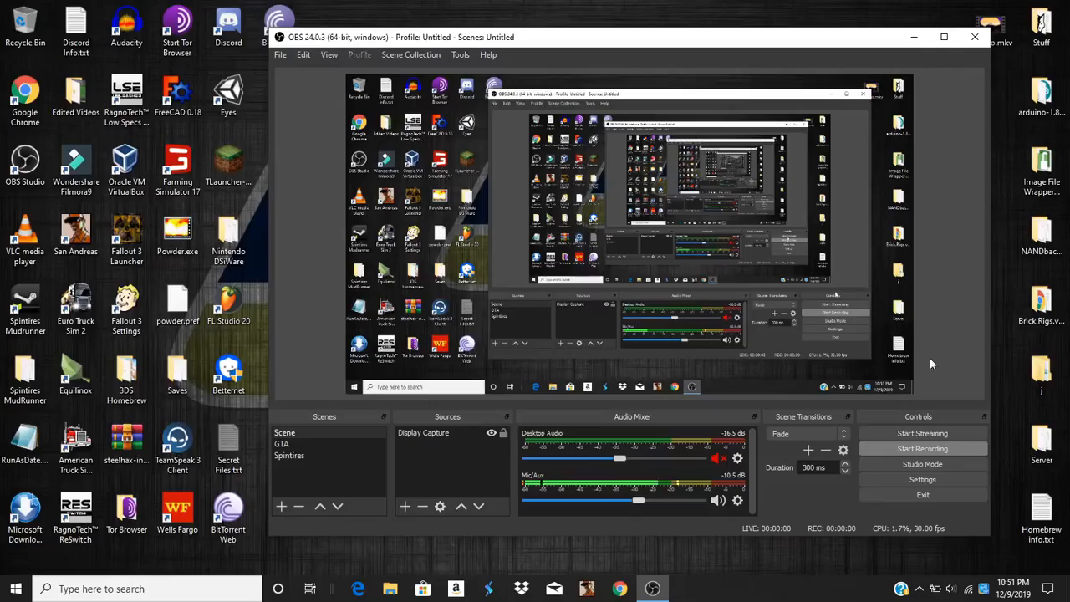
Minimize OBS Studio to the taskbar, leaving only the desktop and its icons visible.
{"action": "left_click", "coordinate": [922, 449]}
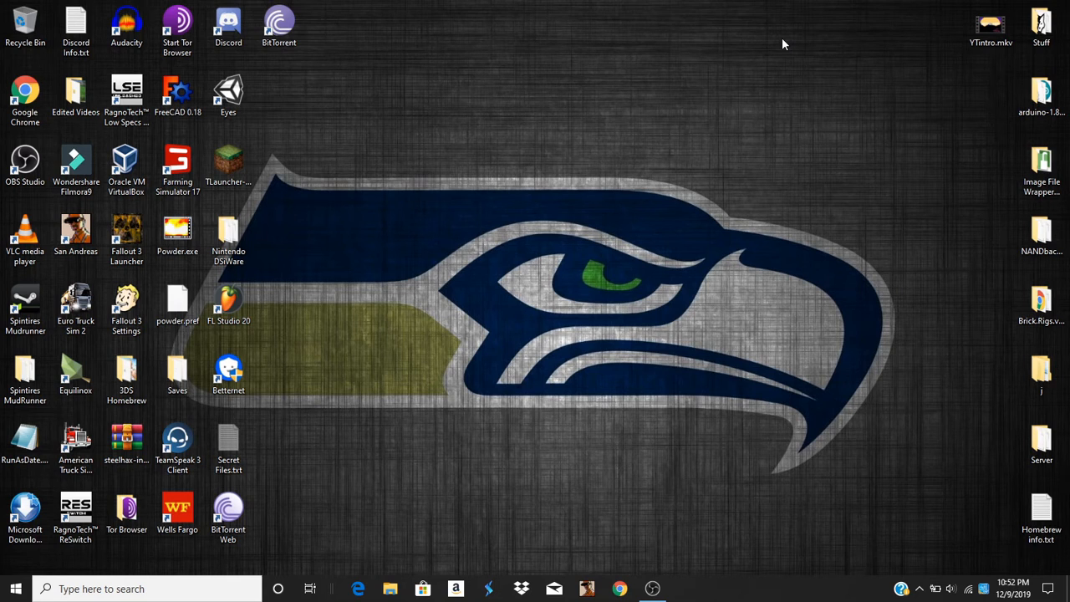
{"action": "mouse_move", "coordinate": [833, 6]}
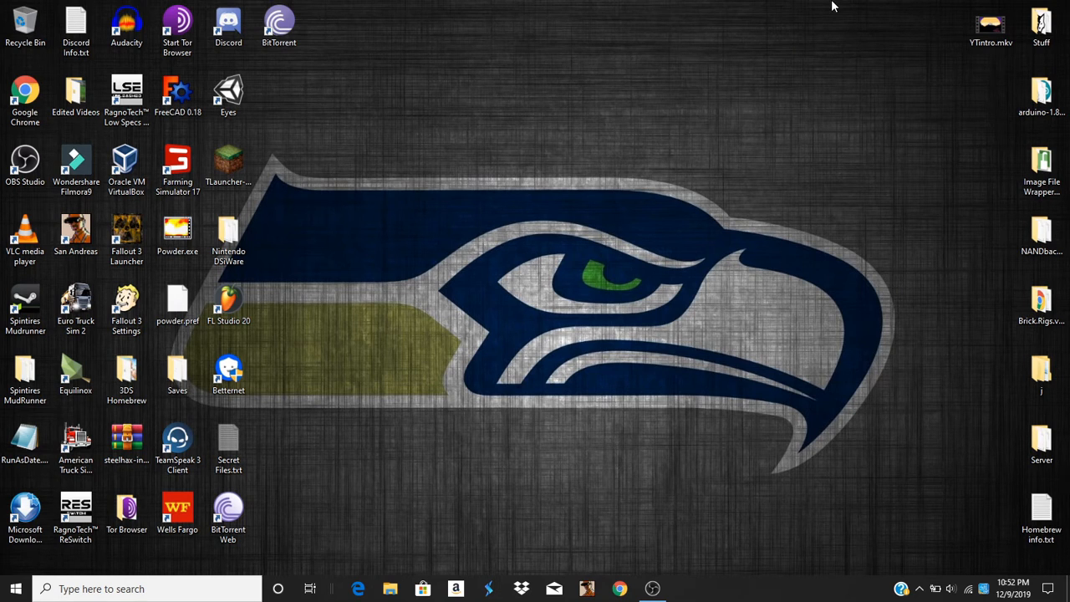
{"action": "mouse_move", "coordinate": [927, 33]}
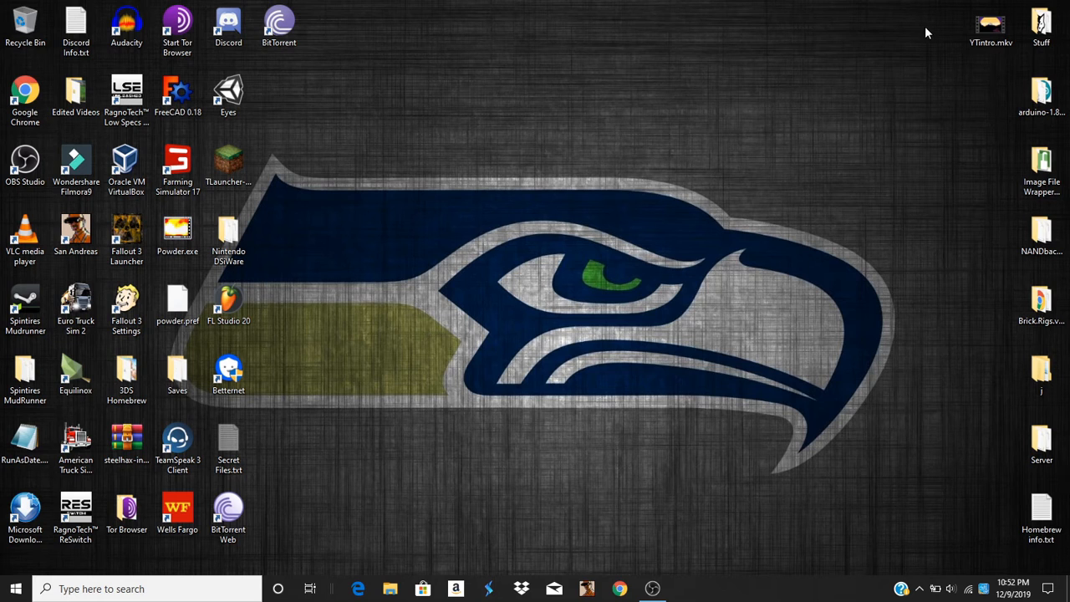
{"action": "mouse_move", "coordinate": [716, 83]}
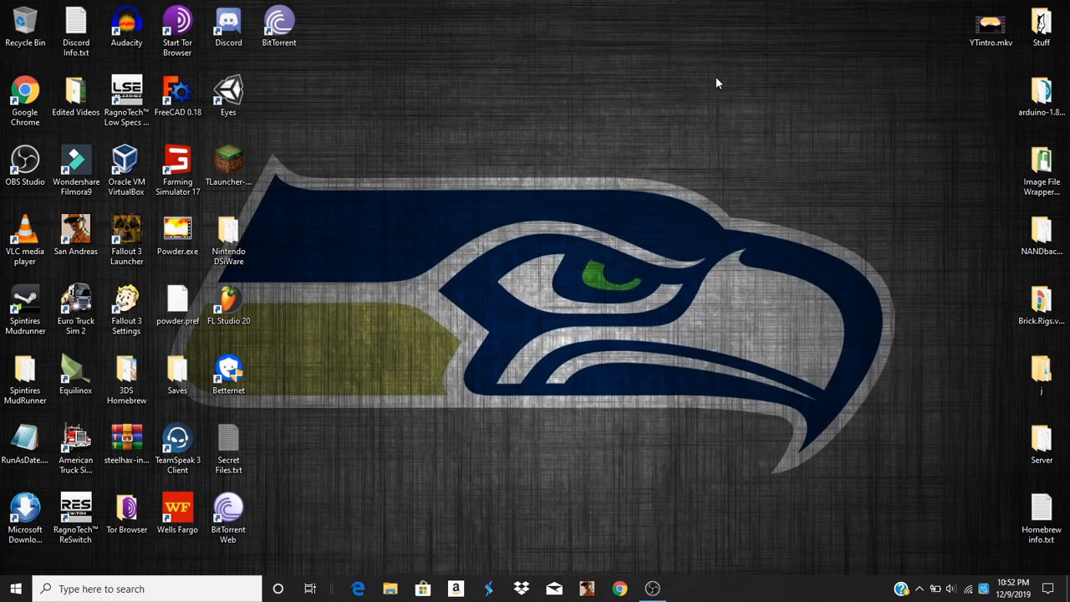
{"action": "mouse_move", "coordinate": [775, 48]}
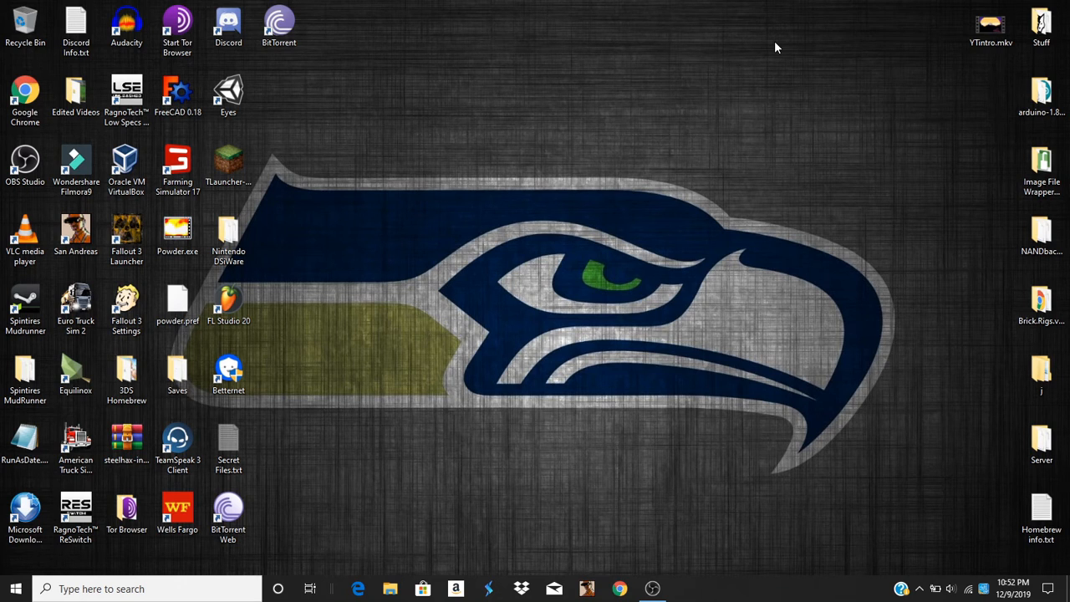
{"action": "mouse_move", "coordinate": [923, 9]}
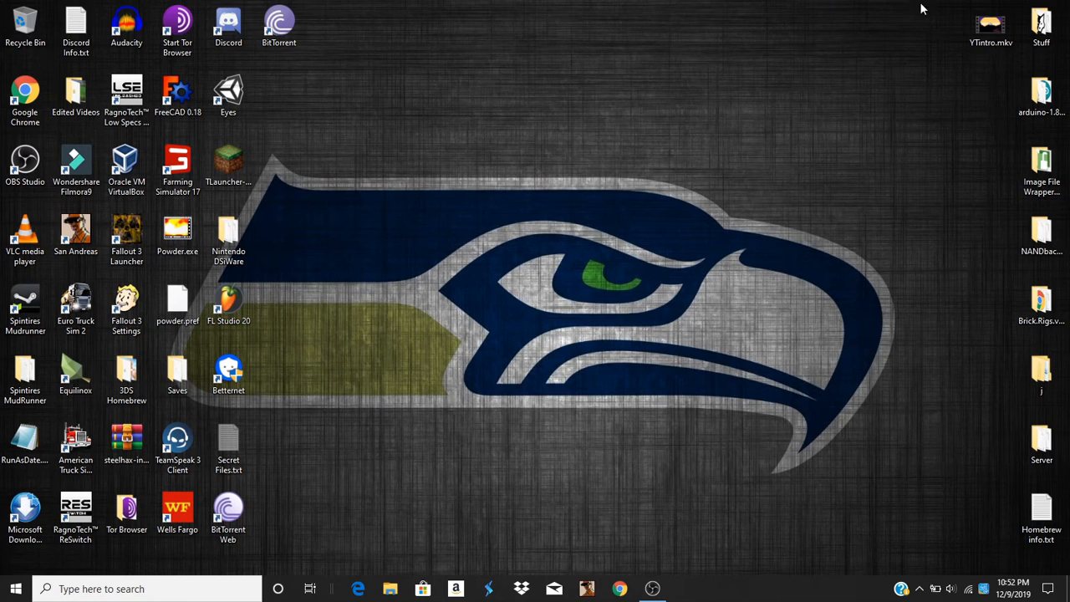
{"action": "mouse_move", "coordinate": [941, 11]}
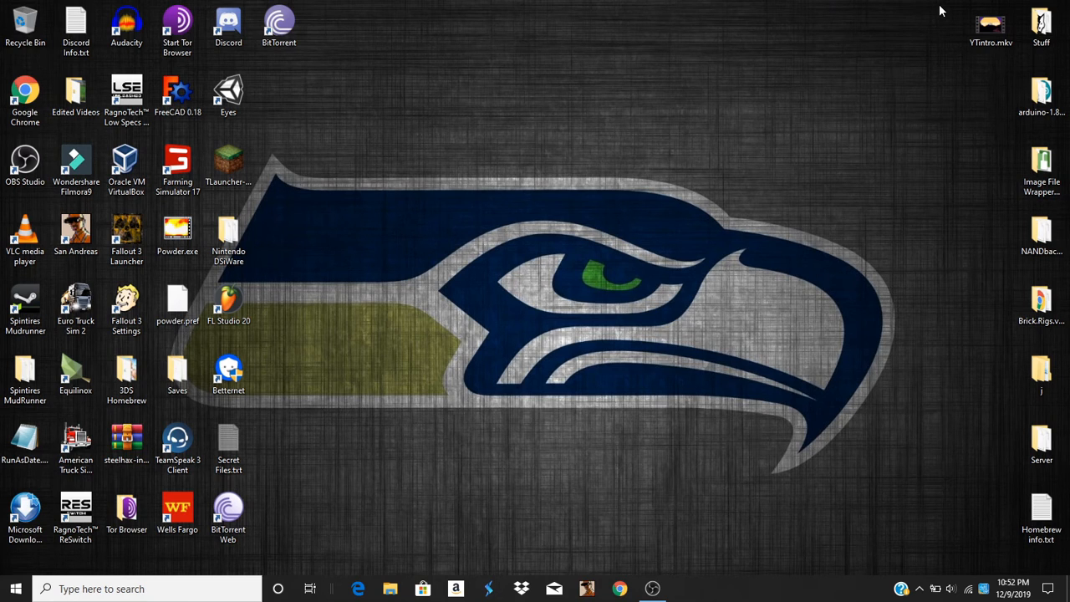